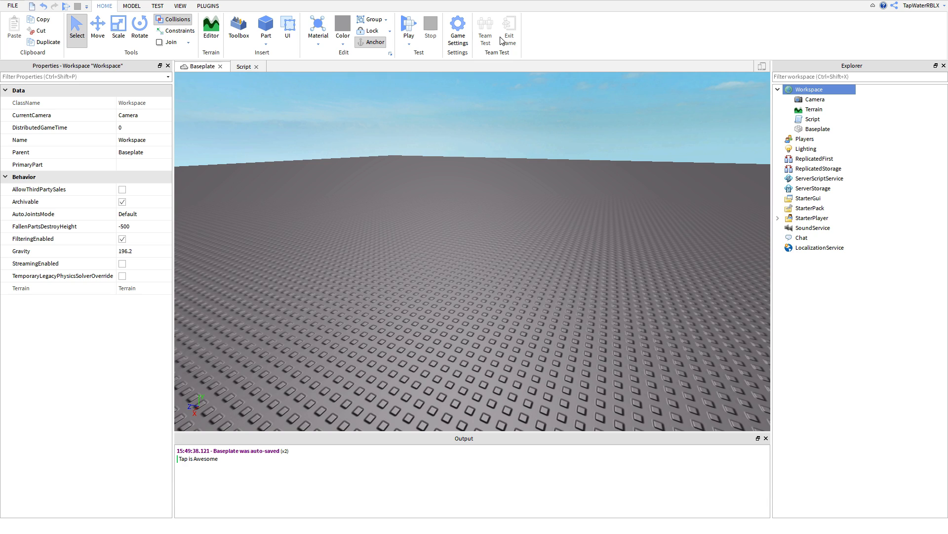
mouse_move(800, 61)
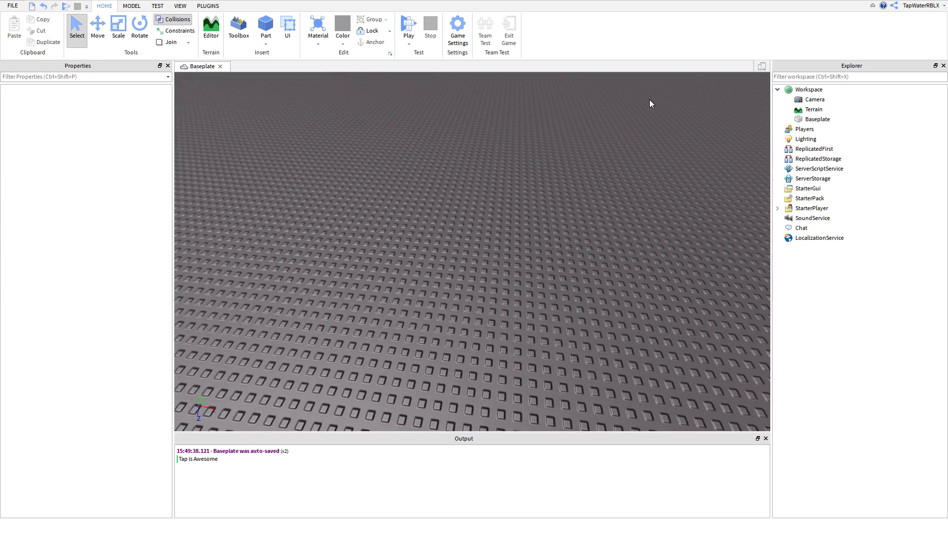
Insert a new Script under Workspace by searching 'scr' in the add-object list
click(809, 89)
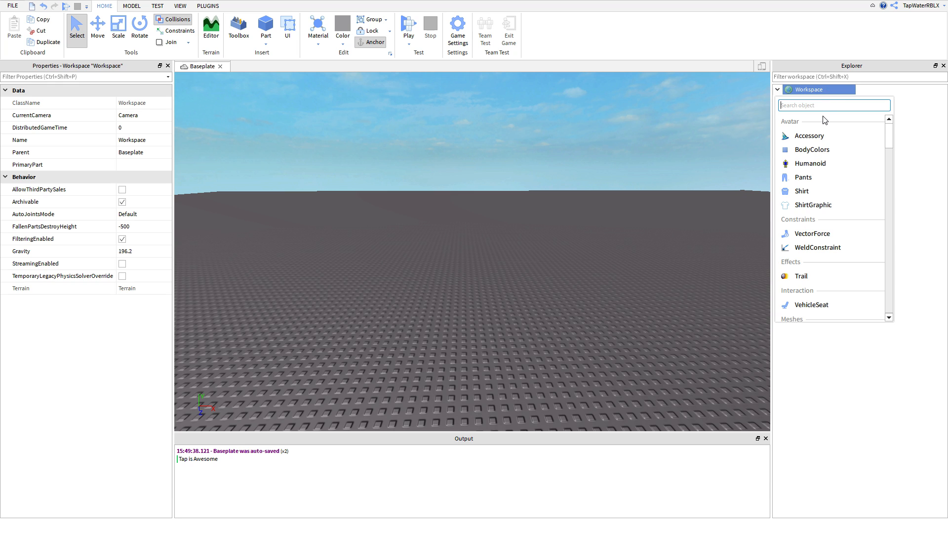
text(scr)
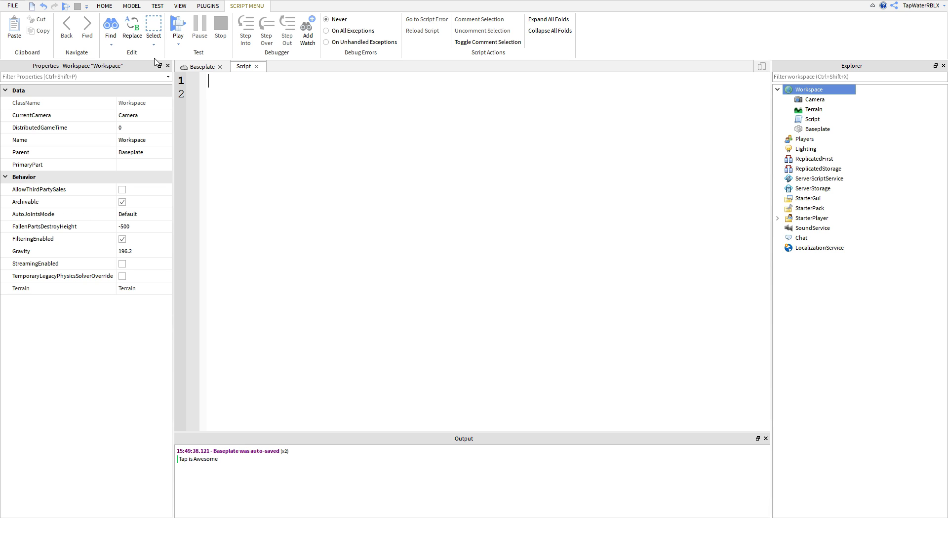
mouse_move(237, 86)
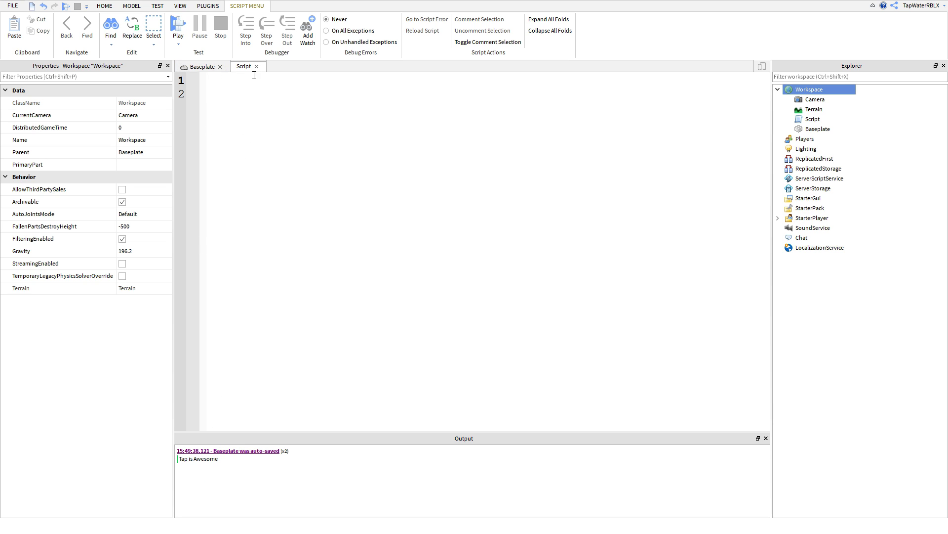
mouse_move(240, 57)
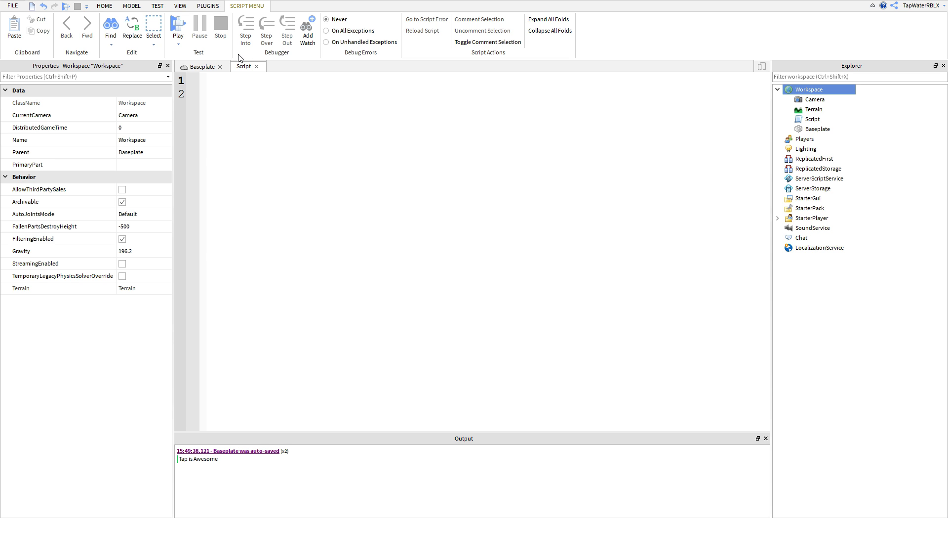
click(103, 6)
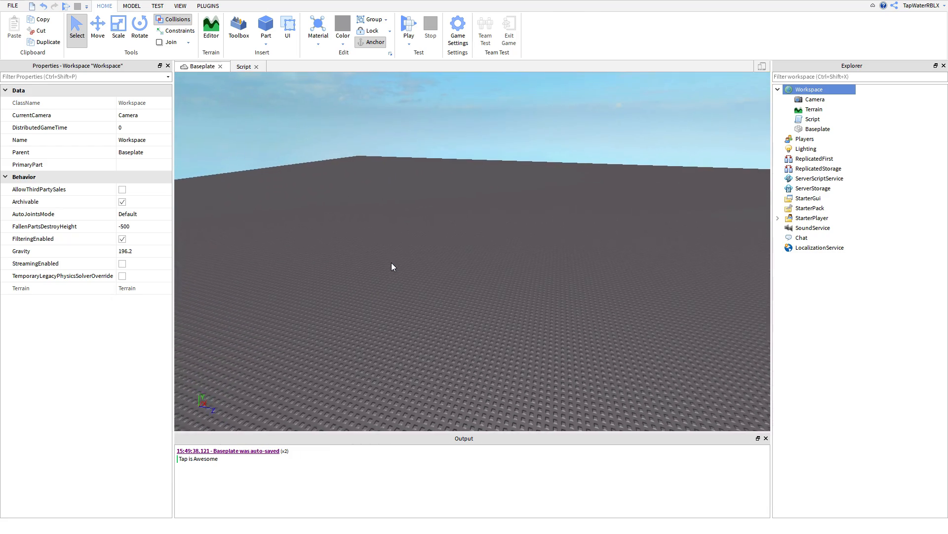
click(243, 67)
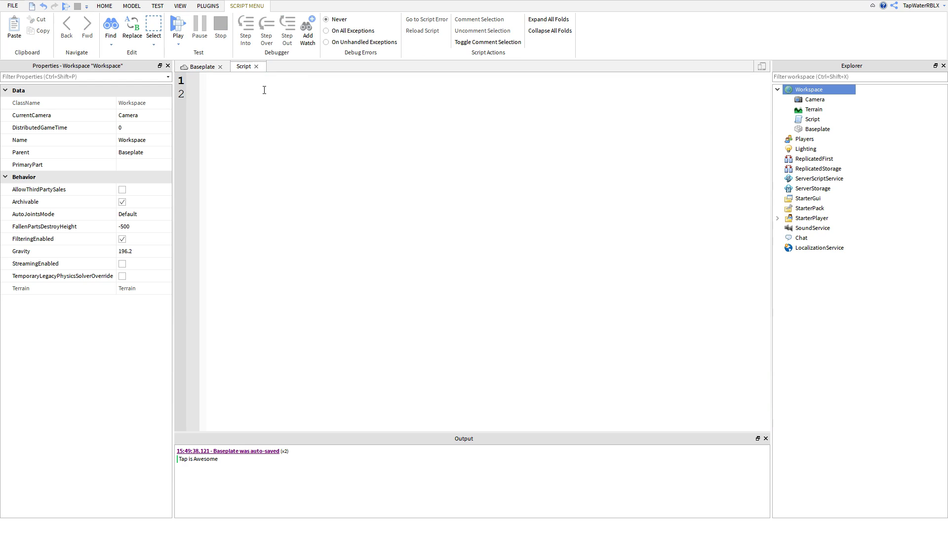
Write print("TheDevKing is Awesome") on line 3 of the script
text(print()
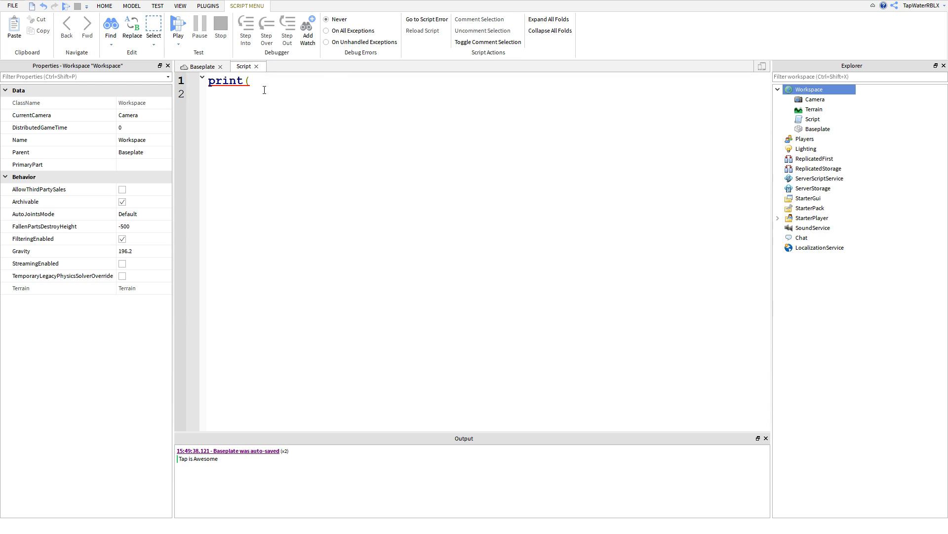
key(Backspace)
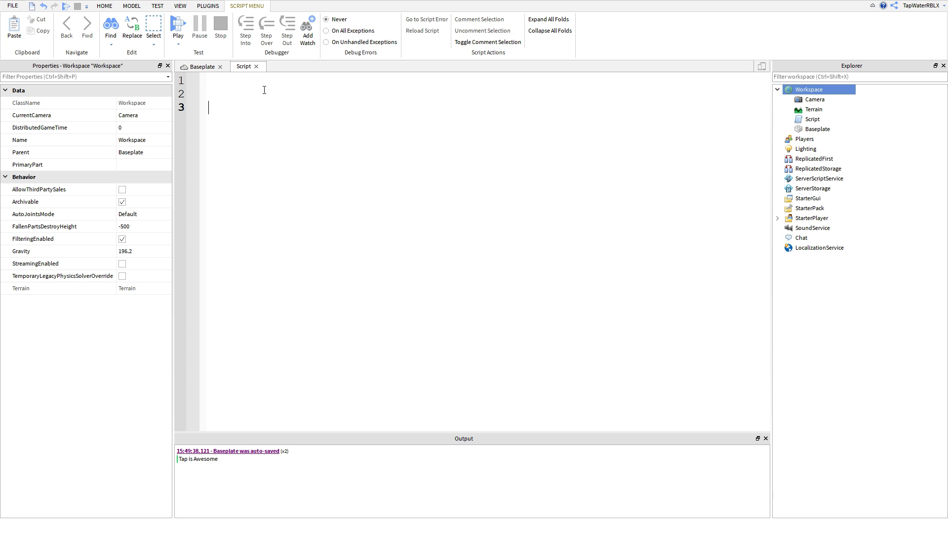
text(print(")
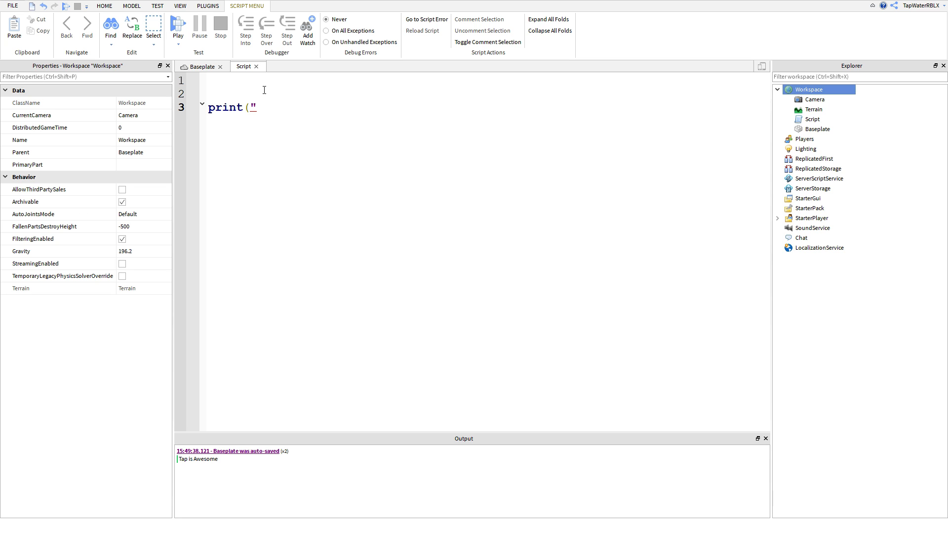
text(TheDev)
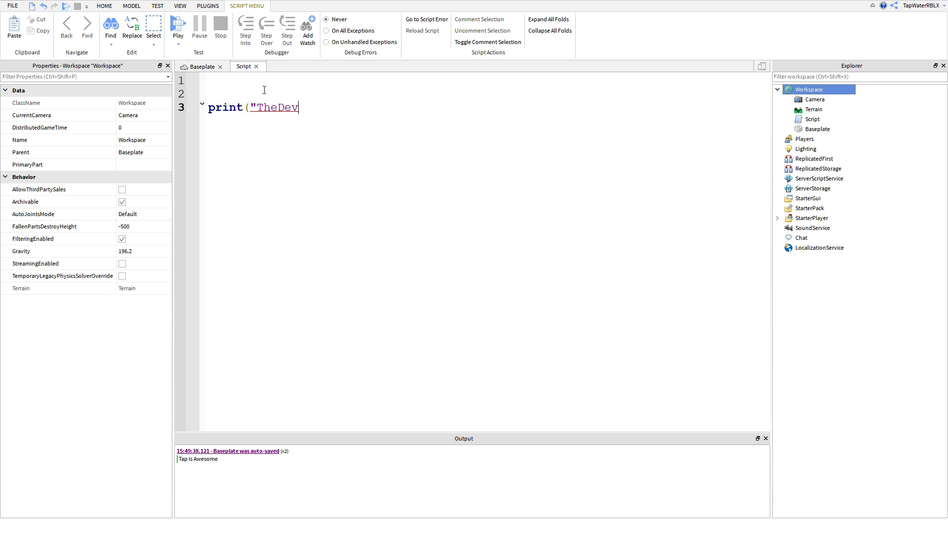
text(King is Awesome)
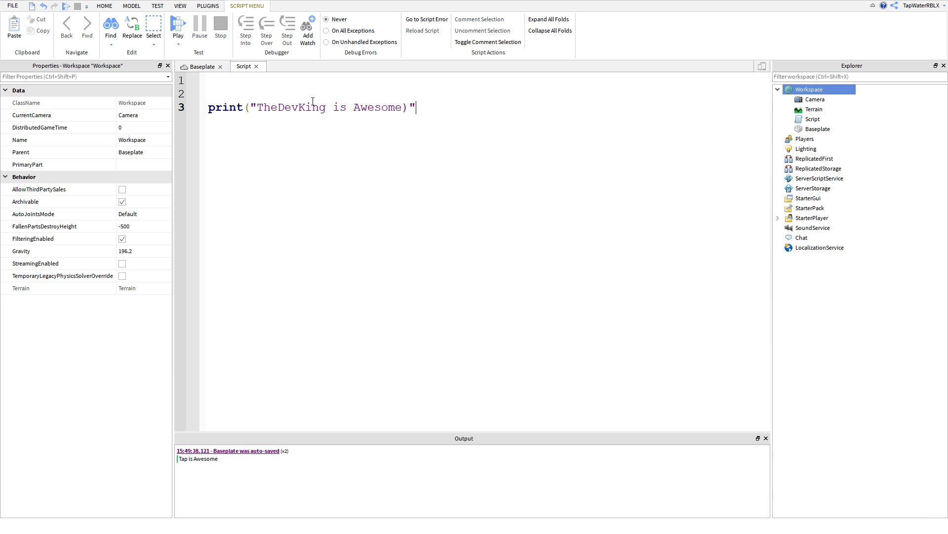
mouse_move(260, 102)
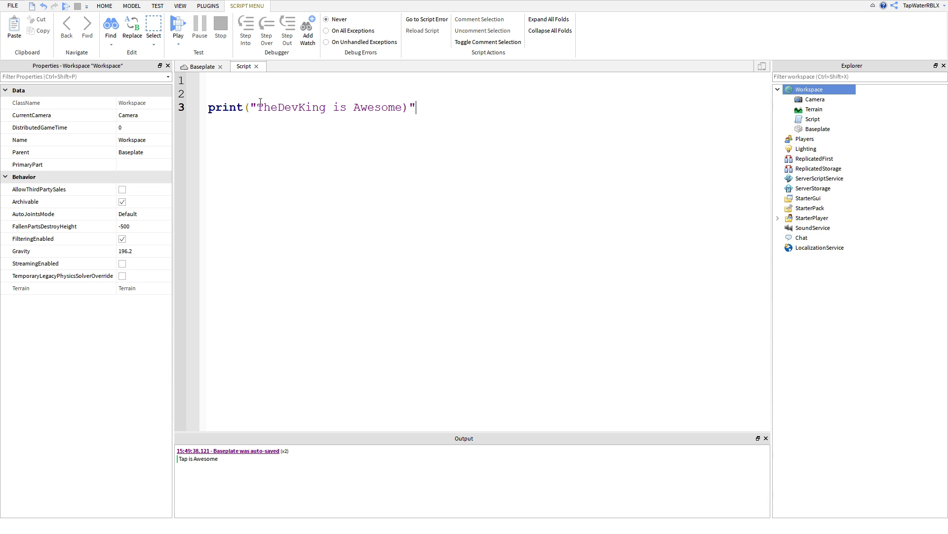
mouse_move(433, 109)
text(")
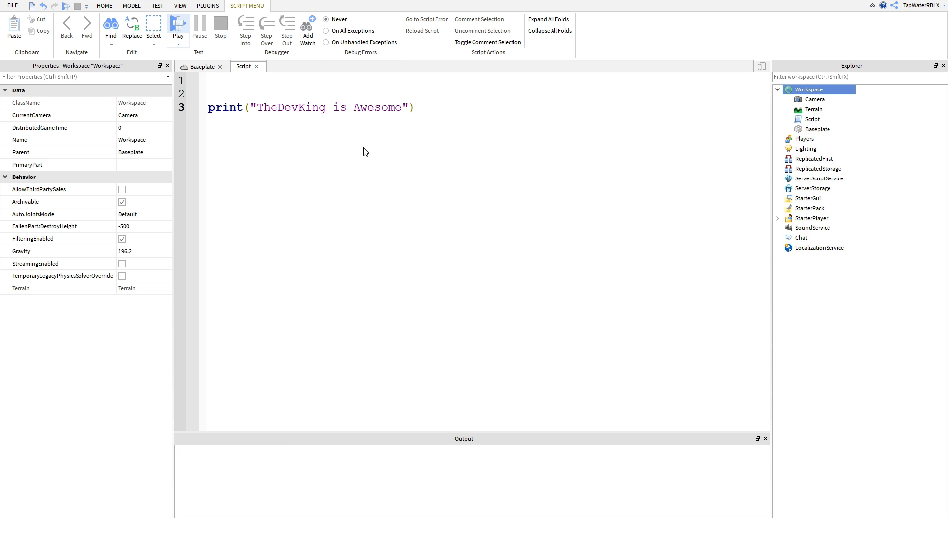
Play-test the game, then stop once Output shows TheDevKing is Awesome
click(178, 27)
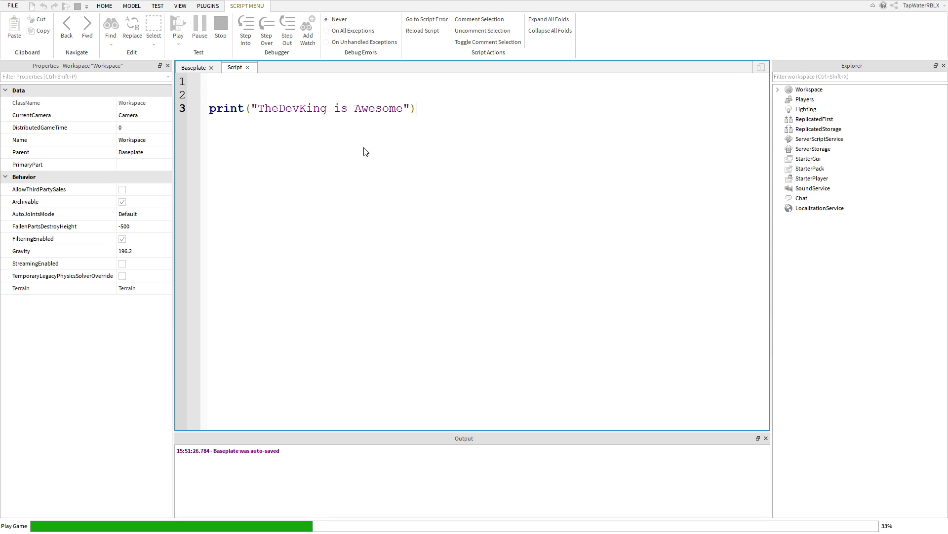
mouse_move(379, 55)
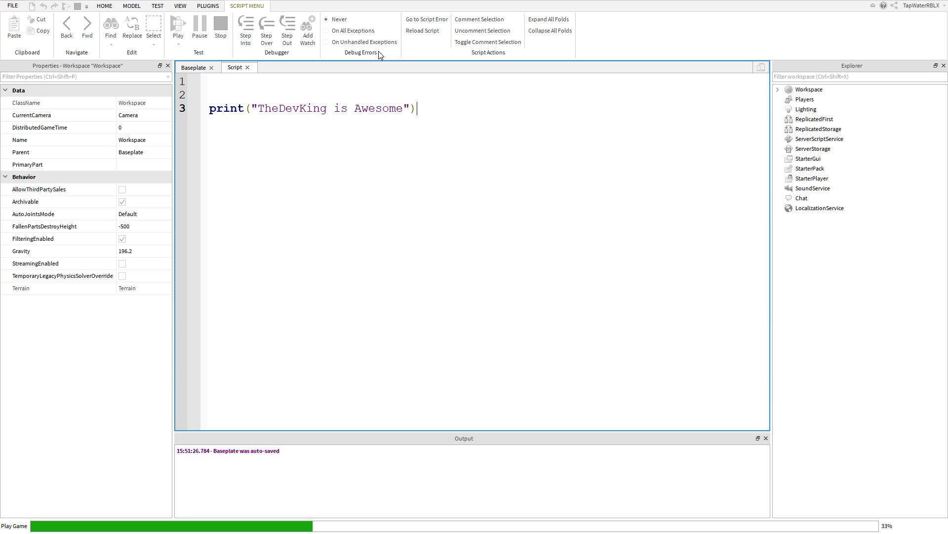
click(178, 27)
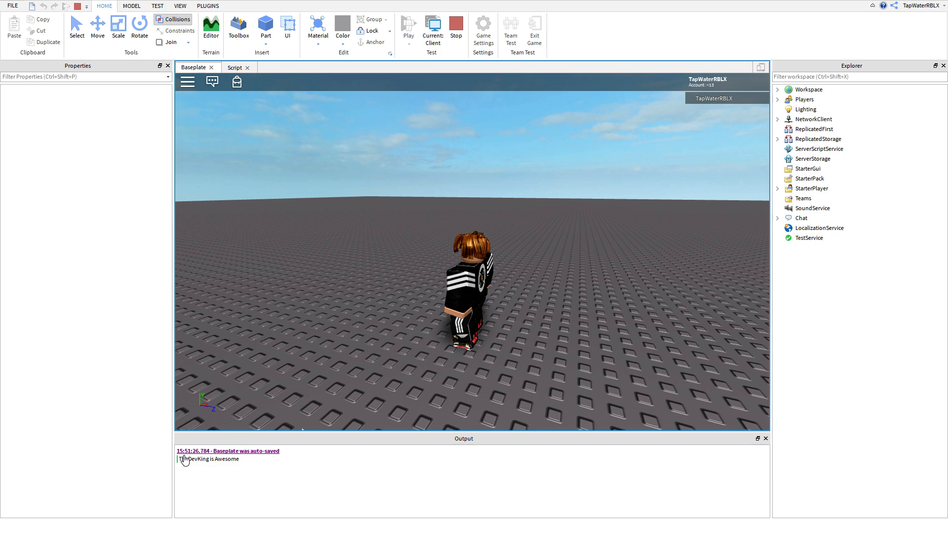
mouse_move(495, 99)
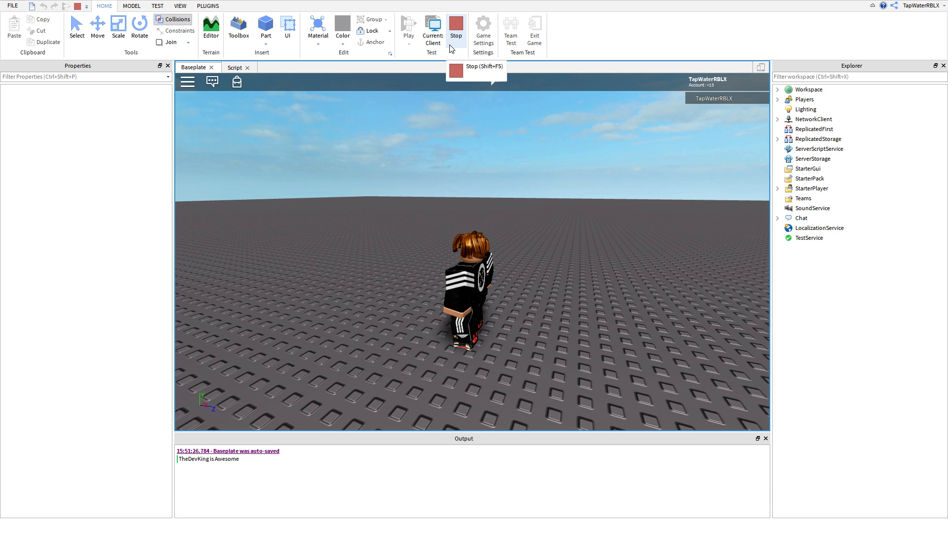
click(456, 27)
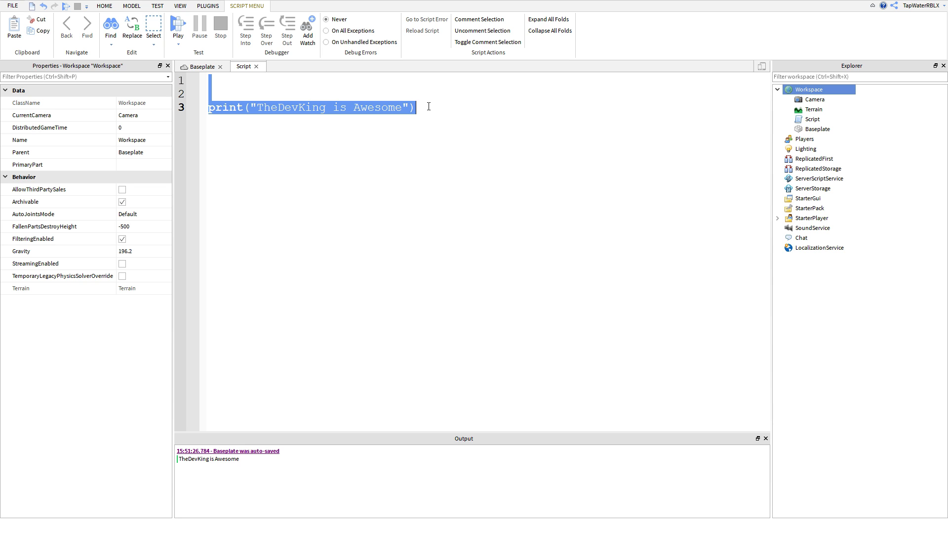
Change the print line to print(5), select the 5, and start a play test
text(print()
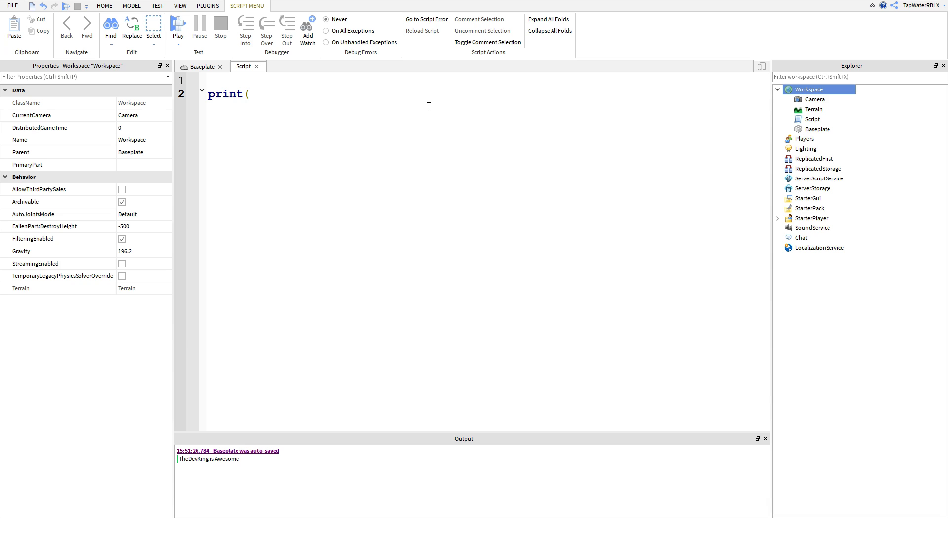
text(5))
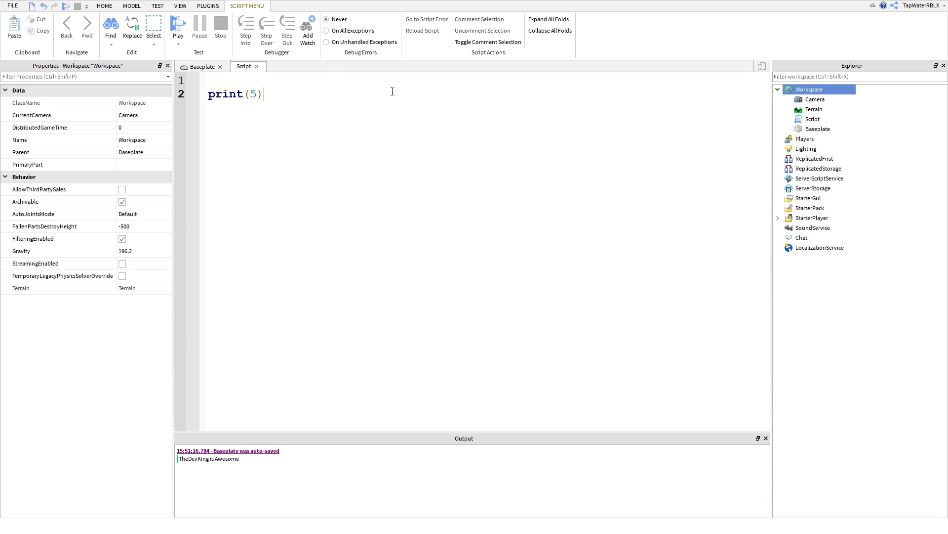
double_click(253, 94)
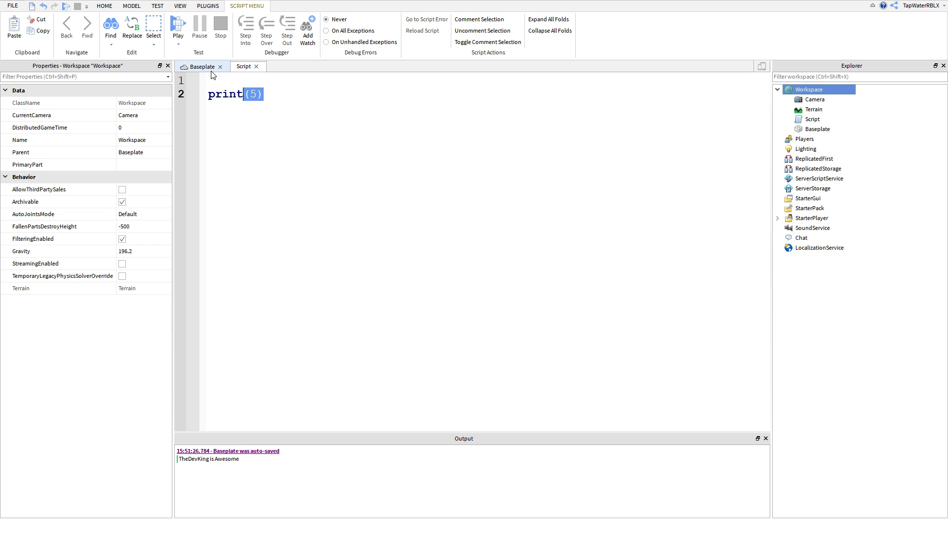
click(178, 25)
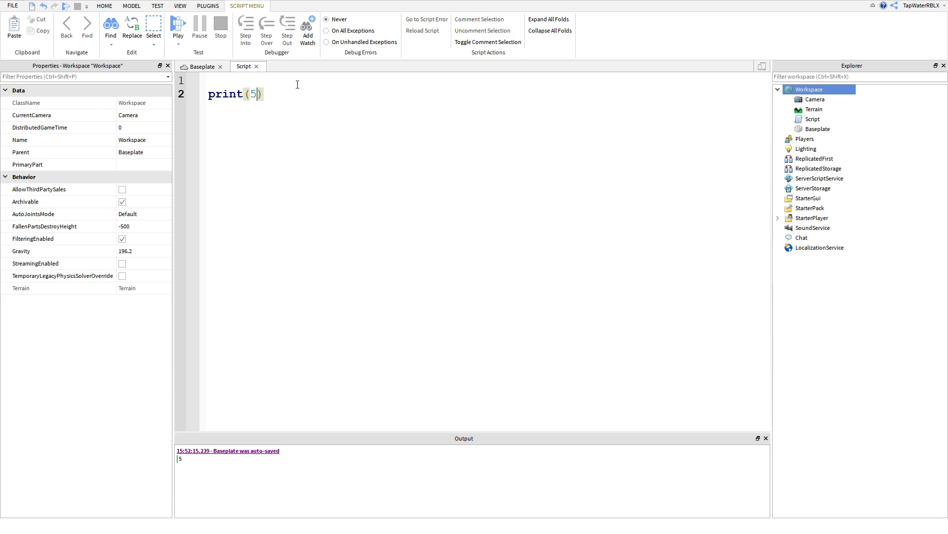
Run the print(5) play test and stop it
click(178, 24)
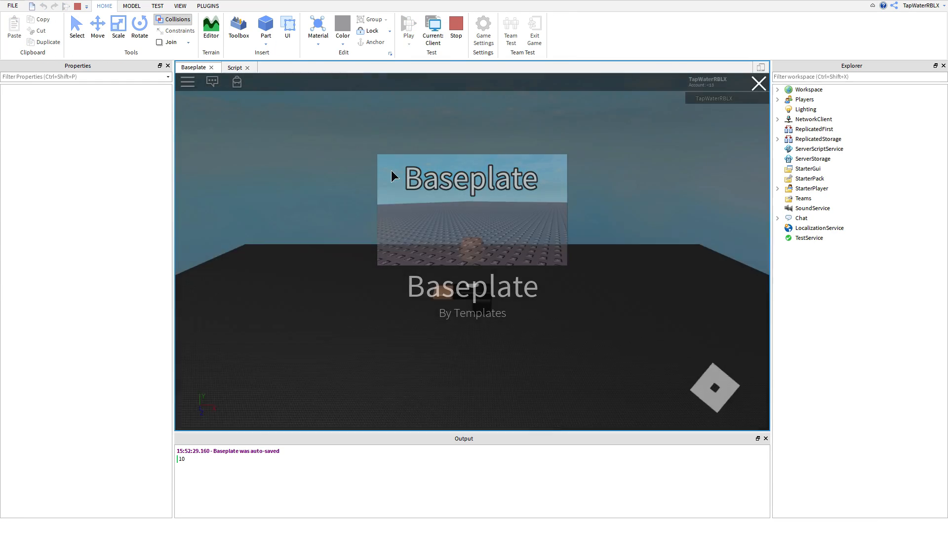
click(235, 67)
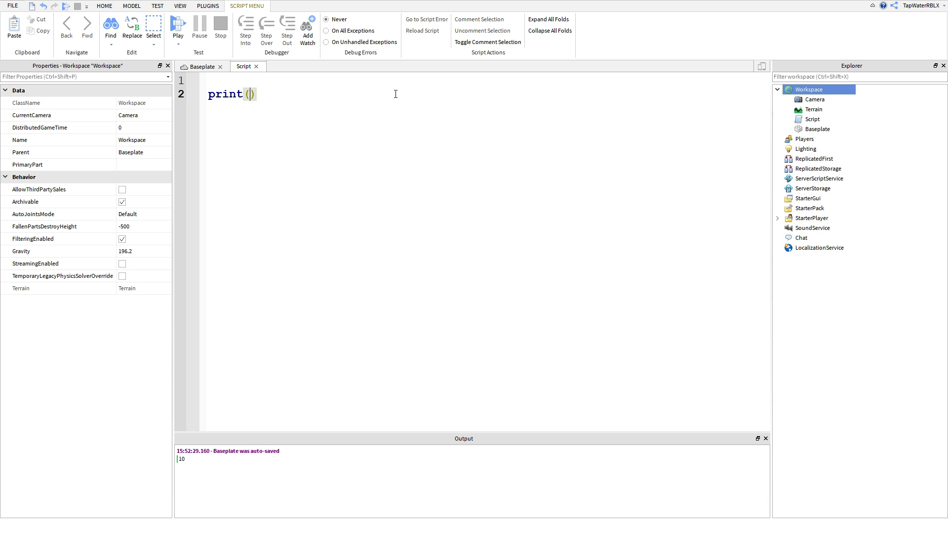
Put 0.3 inside print() and run a play test that outputs 0.3, then stop
text(0.3)
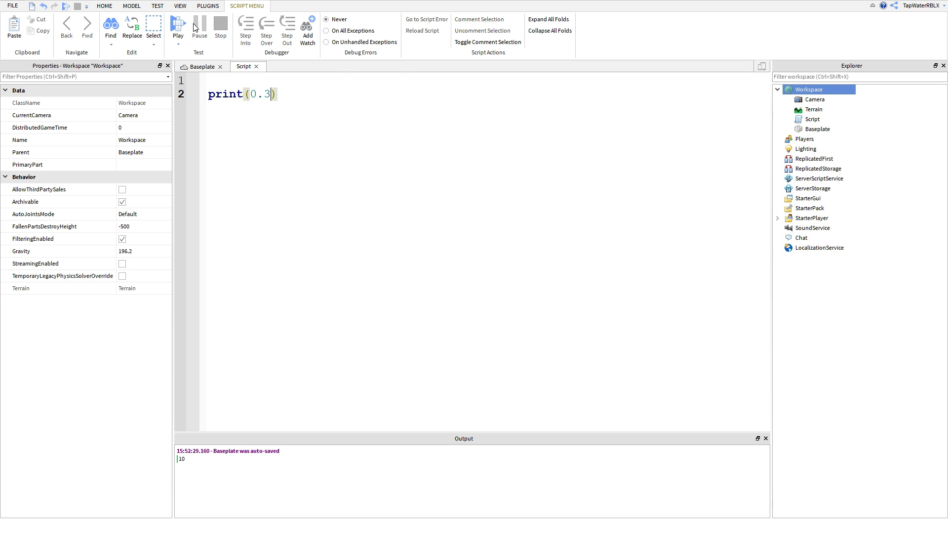
click(178, 25)
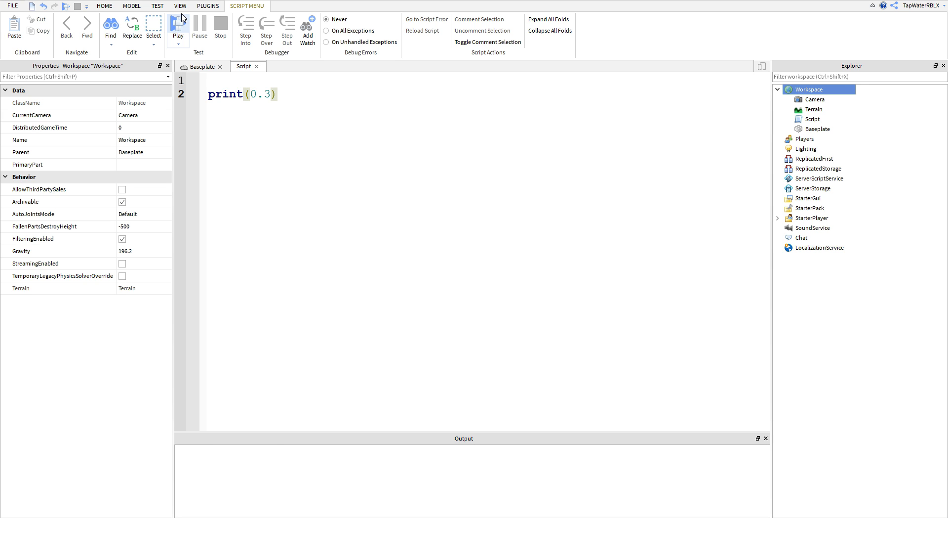
click(178, 28)
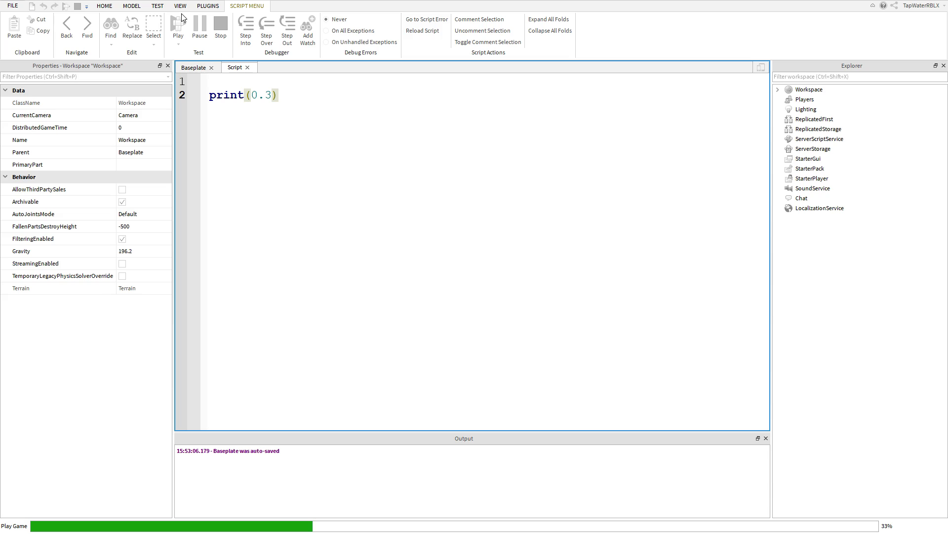
click(178, 26)
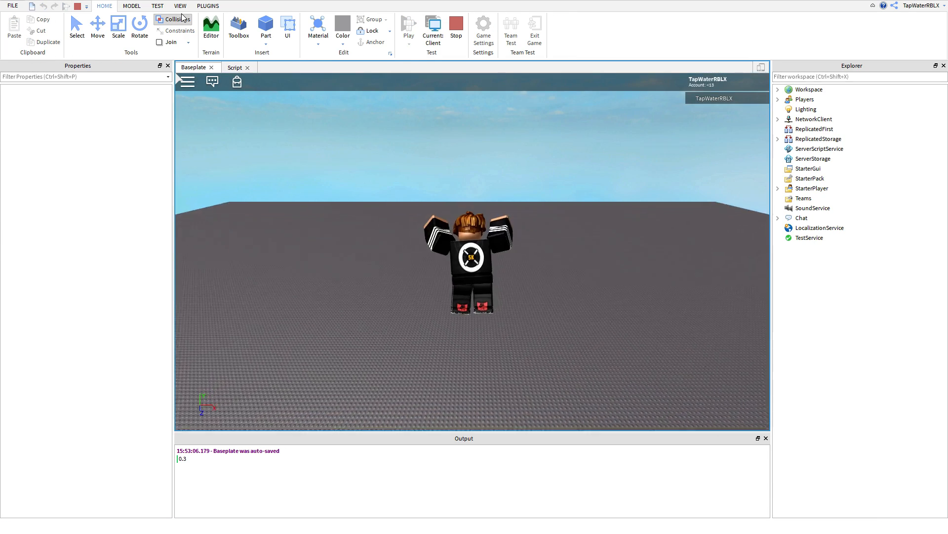
click(236, 68)
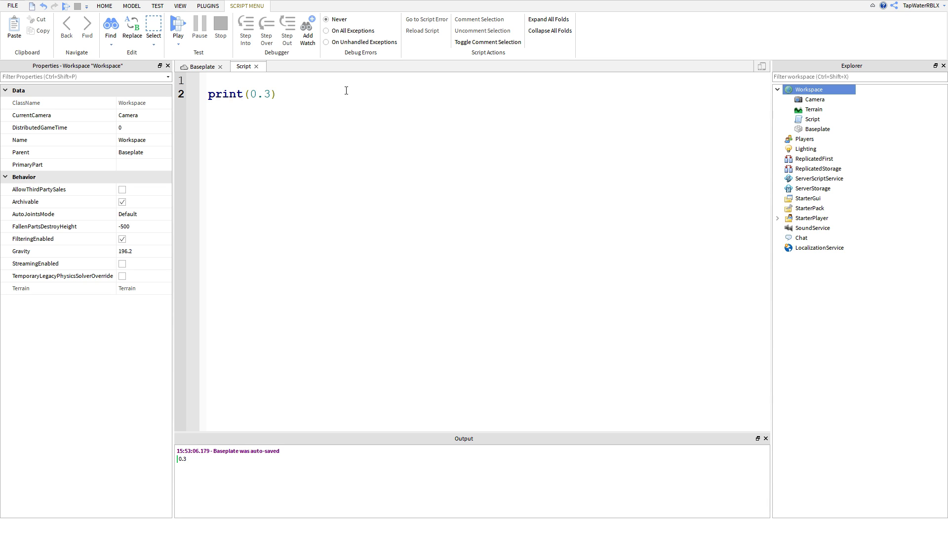
Write the --THIS COMMENT IS AWESOME!!! comment and move it after print(0.3)
key(enter)
text(--THIS COMMENT IS AWES)
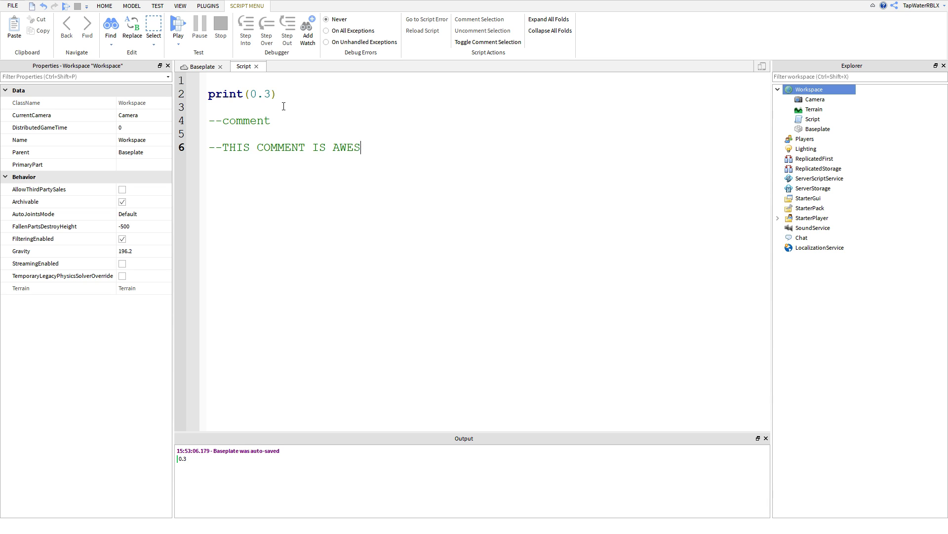
text(OME!!!)
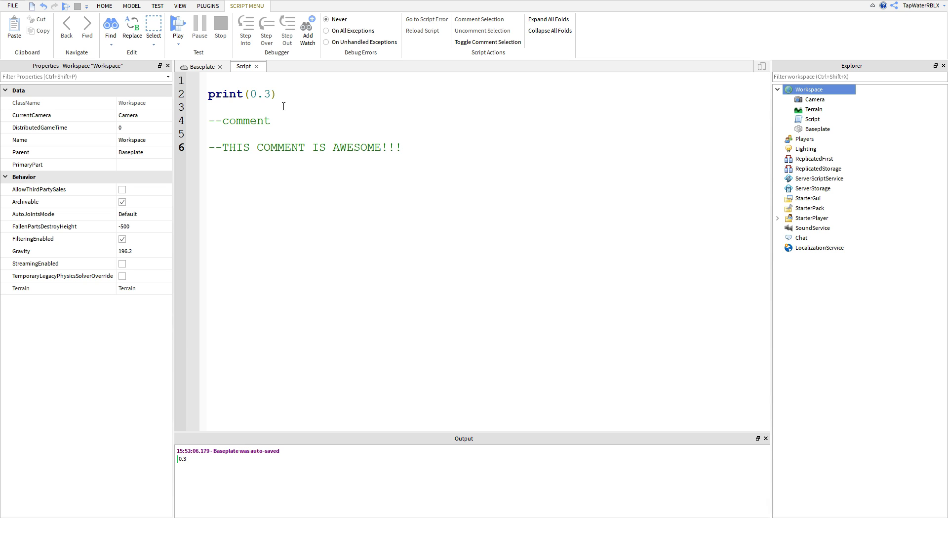
drag(208, 131, 401, 147)
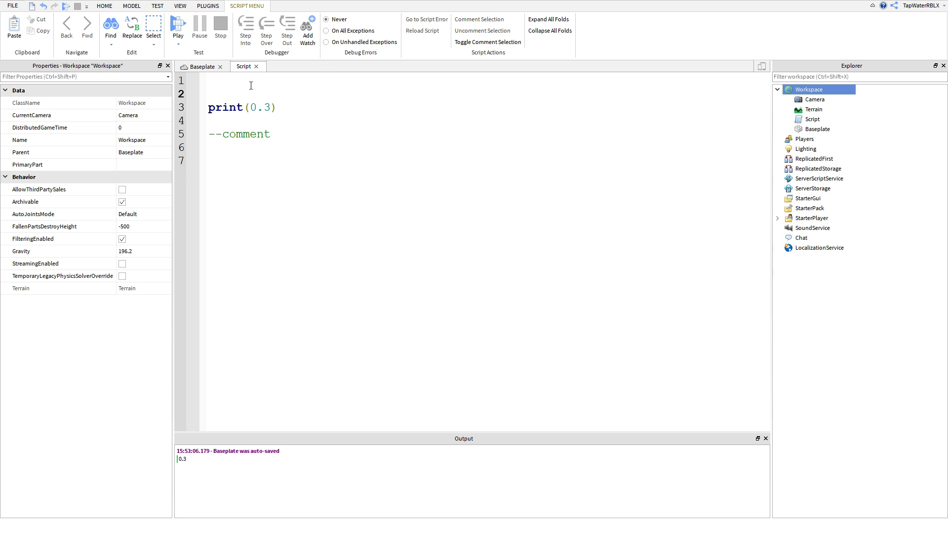
text(--THIS COMMENT IS AWESOME!!!)
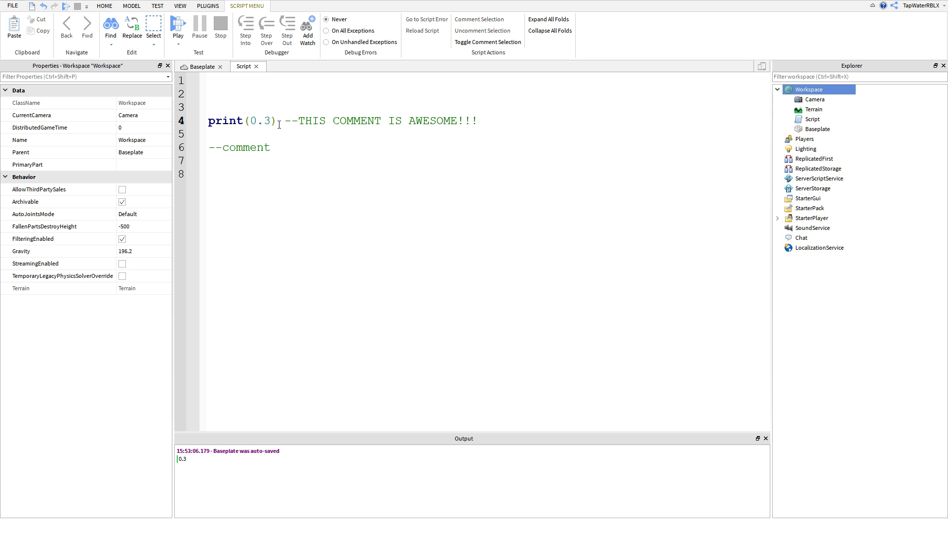